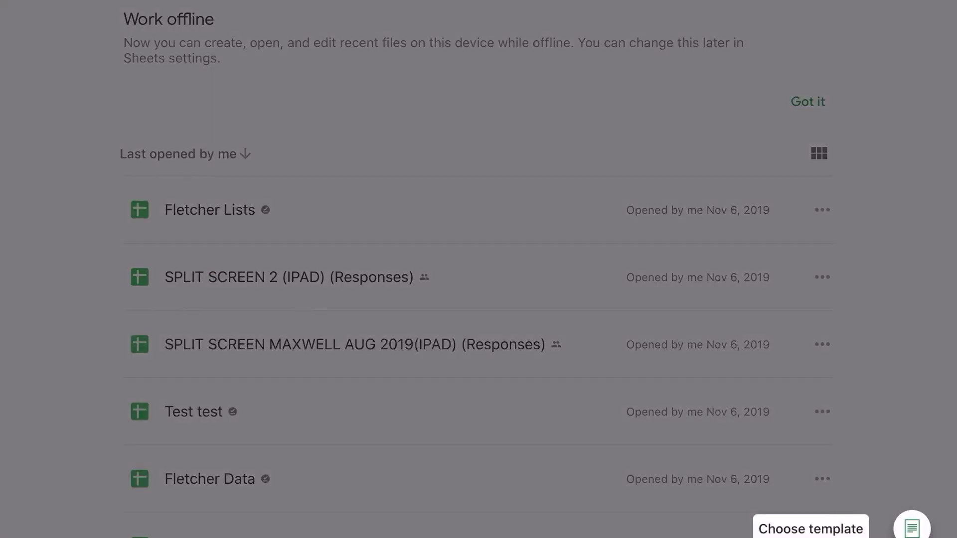
- Create a new blank spreadsheet named 'Fletcher Lists 2'
click(911, 525)
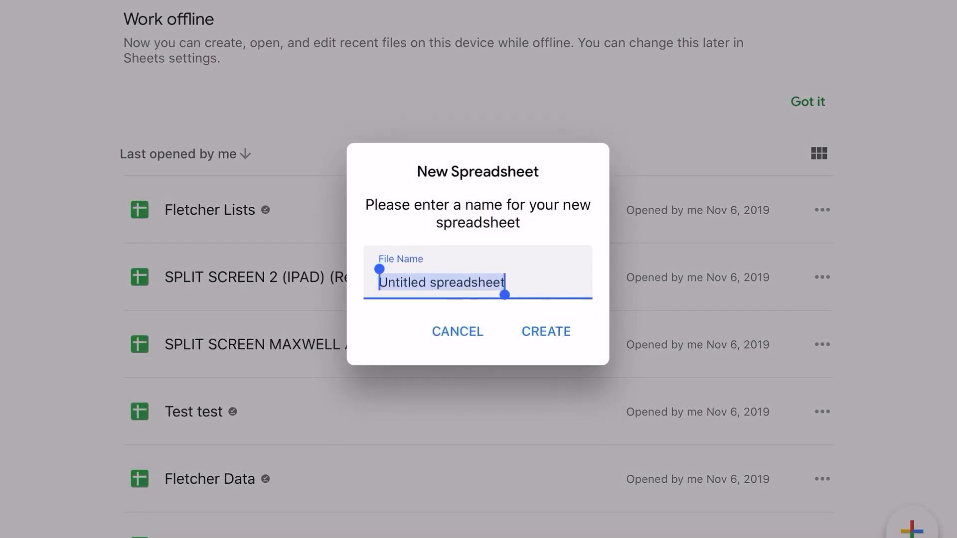
text(Fletcher)
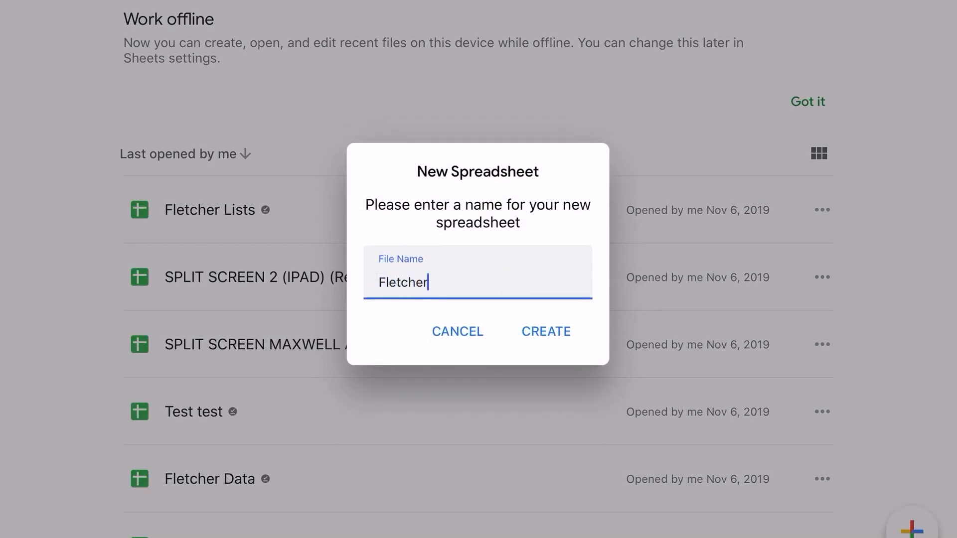
text(Lists)
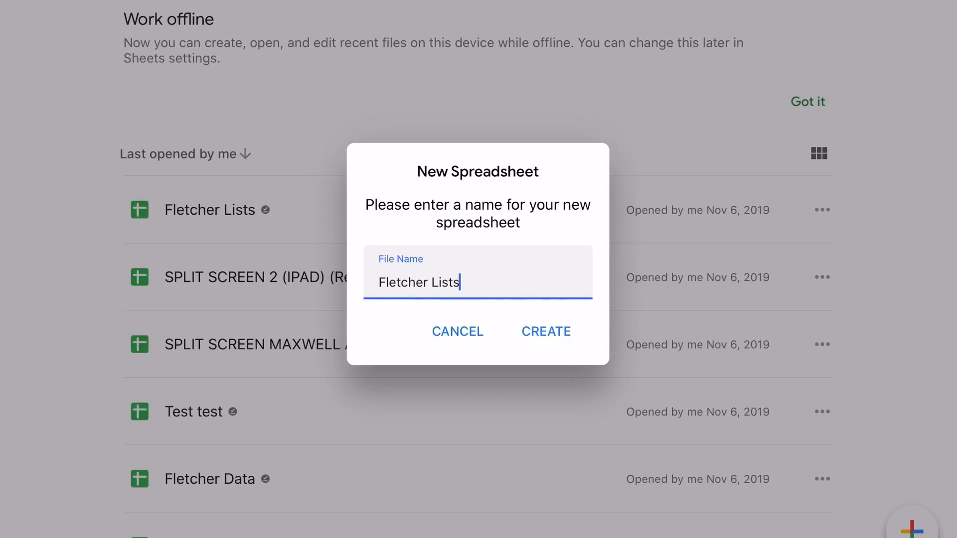
text(2)
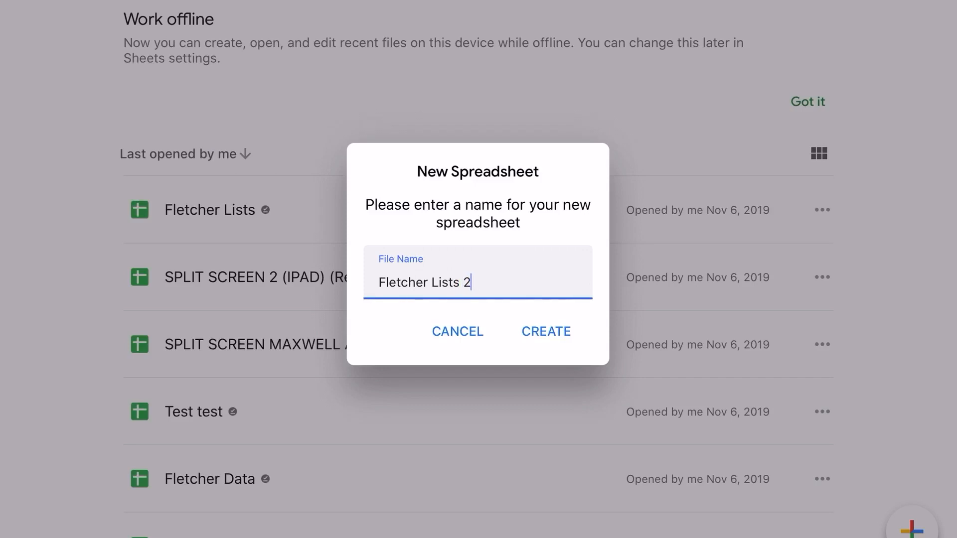
click(545, 331)
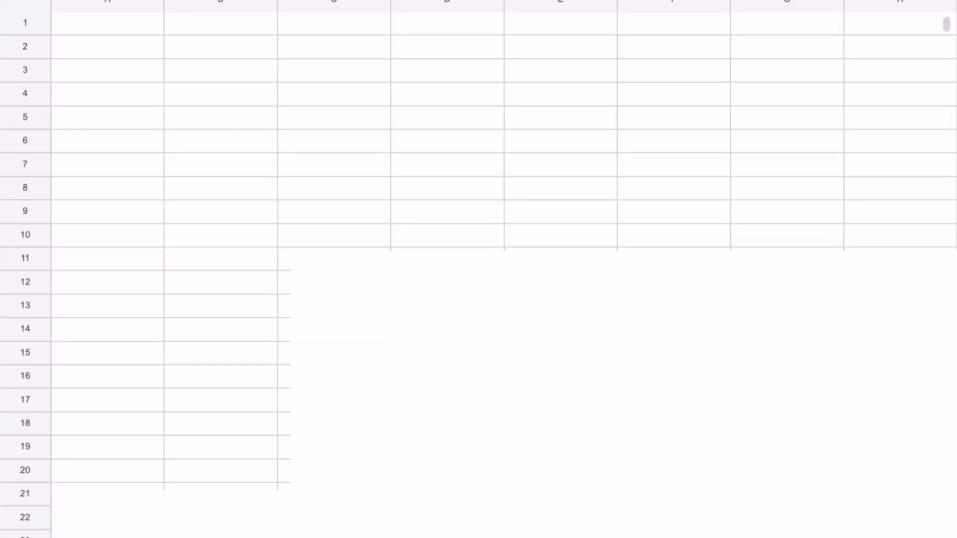
- Enter the starting time 8:00 in cell A6
click(106, 115)
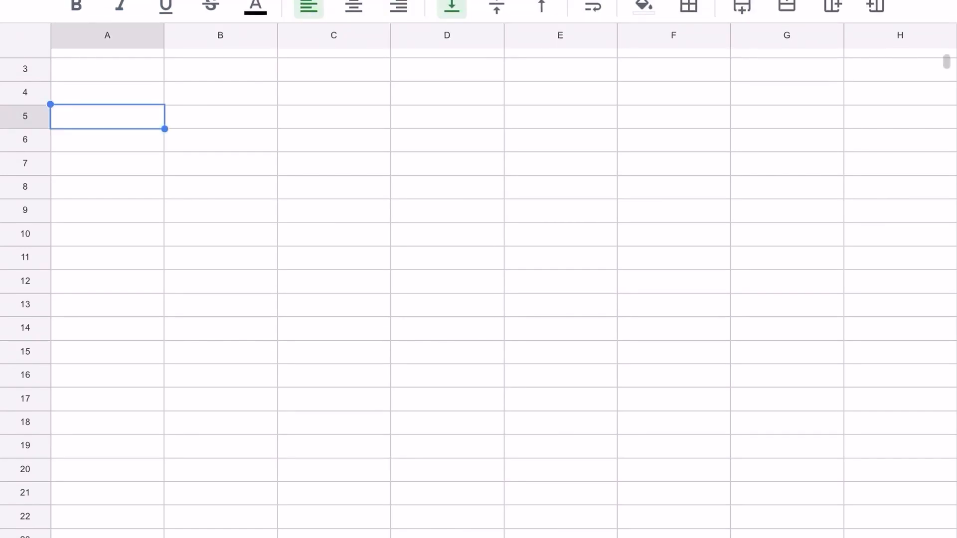
key(Down)
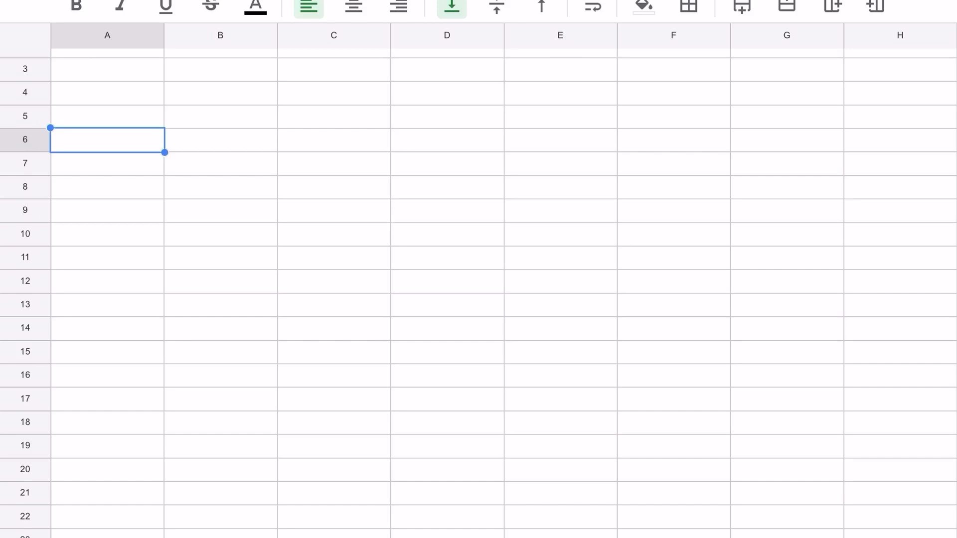
text(8:00)
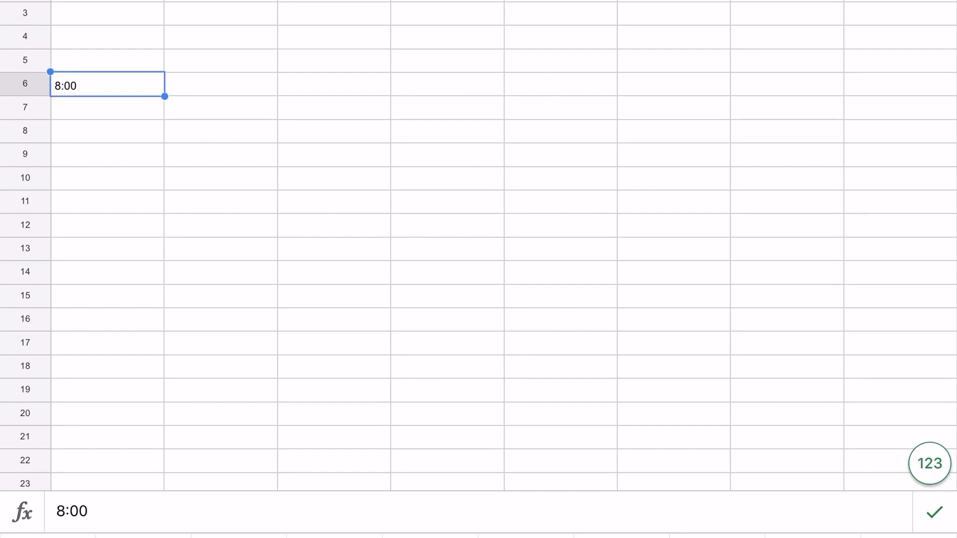
key(enter)
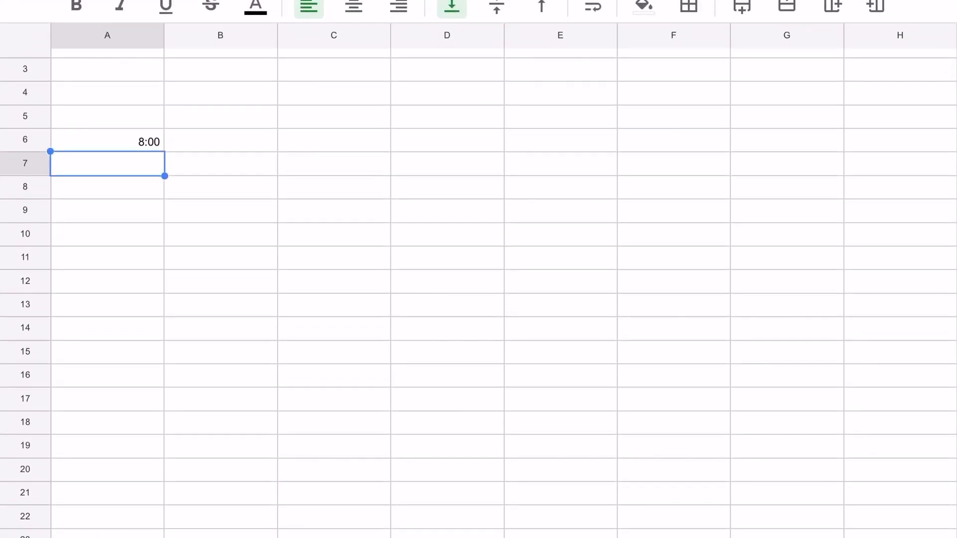
- Enter 8:10 in A7 and 8:20 in A8 to seed the ten-minute series
text(8)
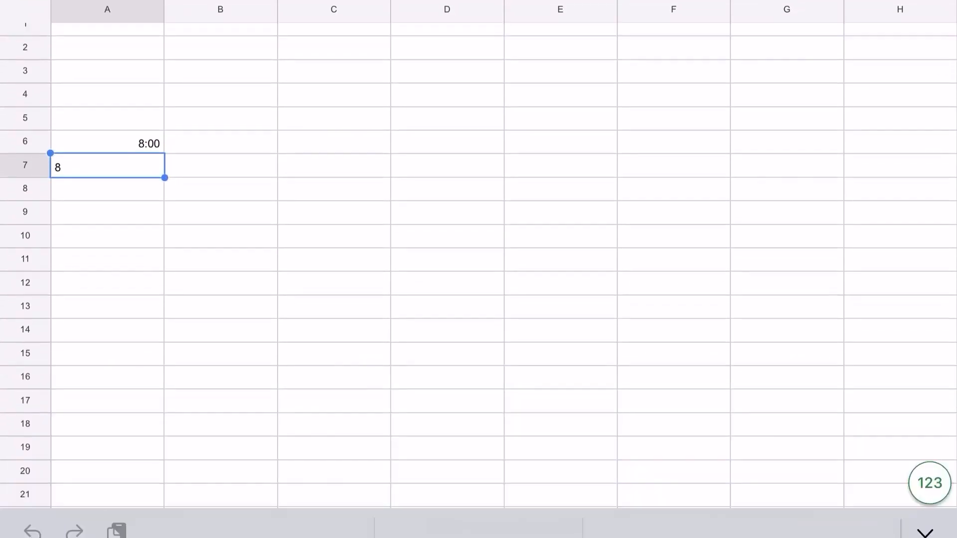
text(8:10)
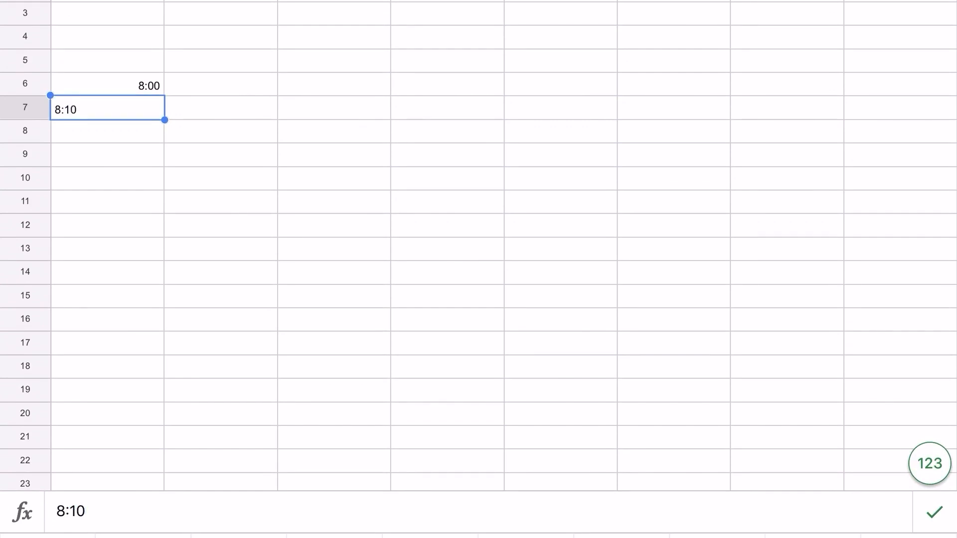
text(8)
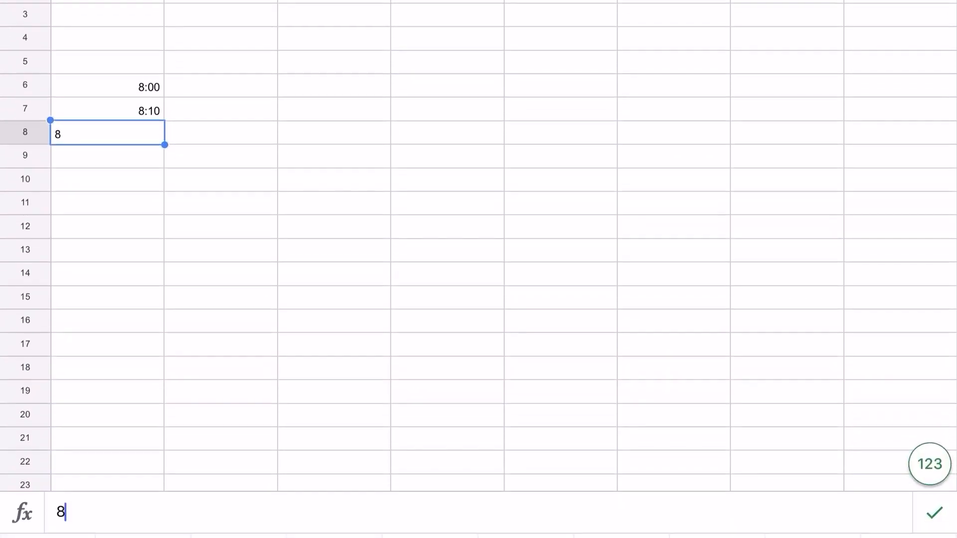
text(:20)
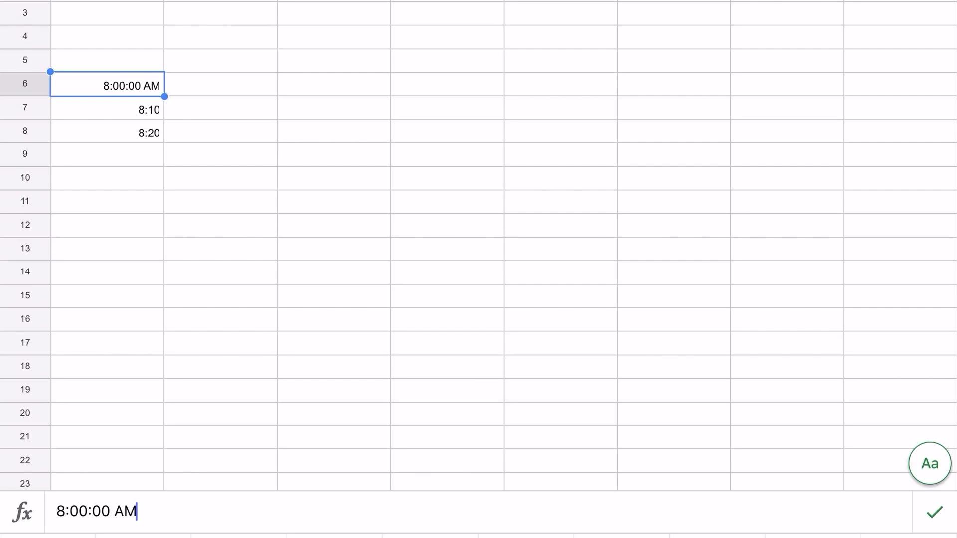
key(Enter)
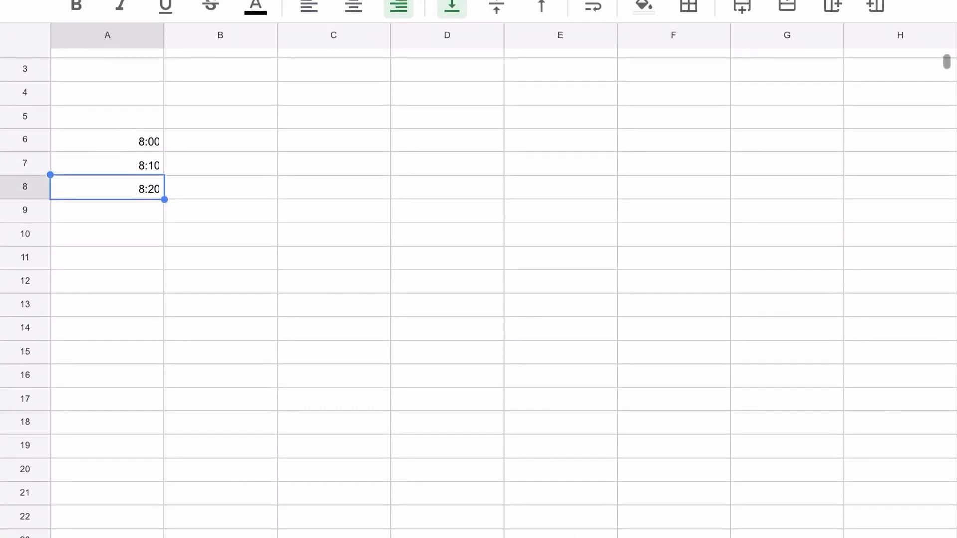
- Extend the ten-minute time series down column A from 8:00 to 11:00 in row 24
text(8:)
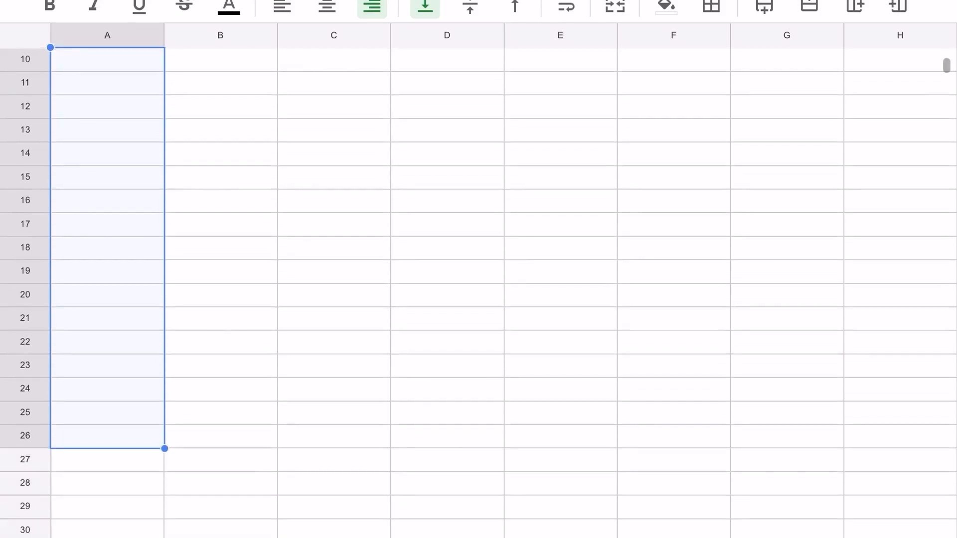
drag(163, 449, 162, 401)
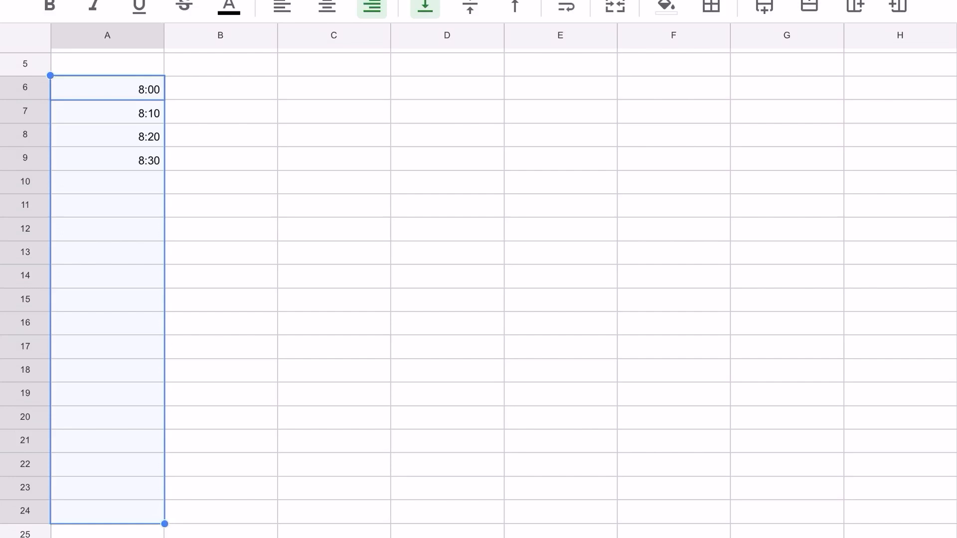
right_click(107, 252)
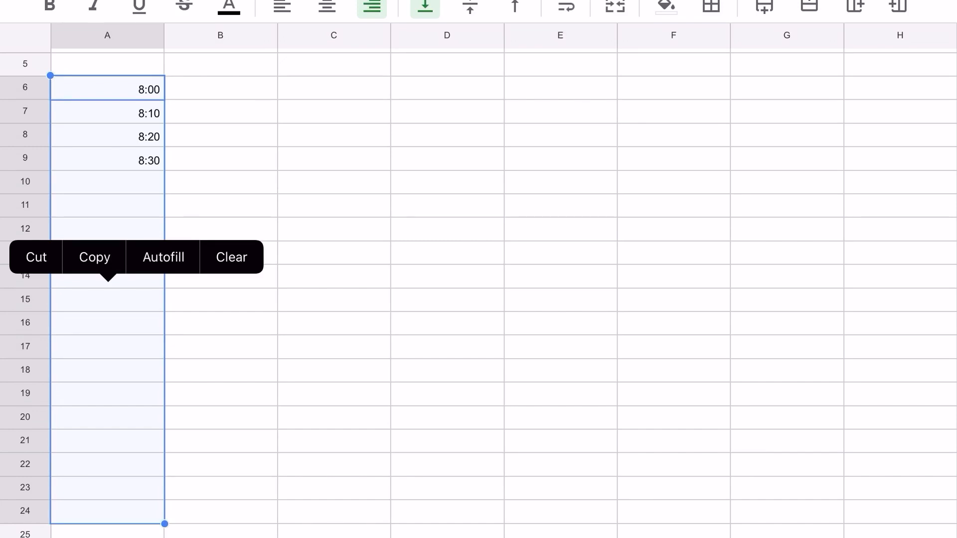
click(162, 258)
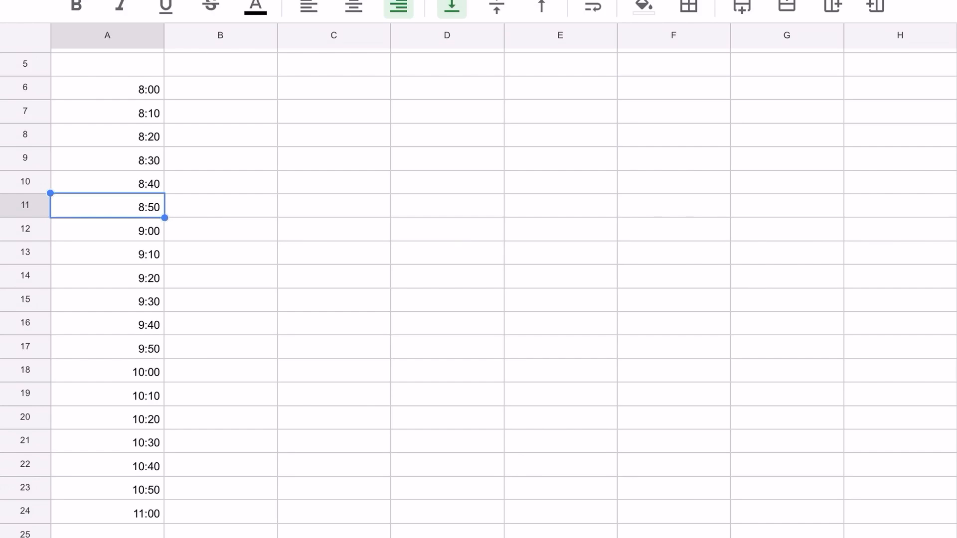
click(333, 89)
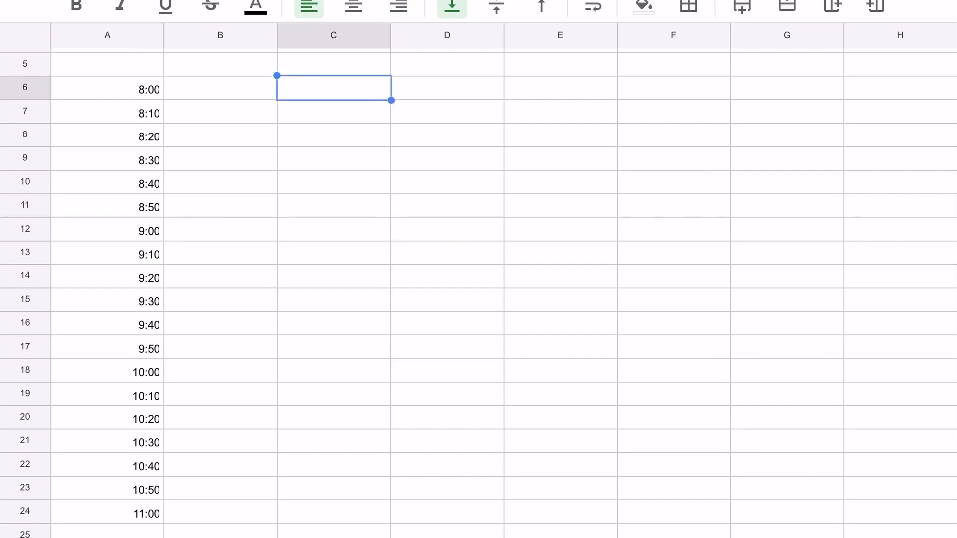
- Enter Jan in C6 and Feb in C7 to seed the month abbreviations
text(Jan)
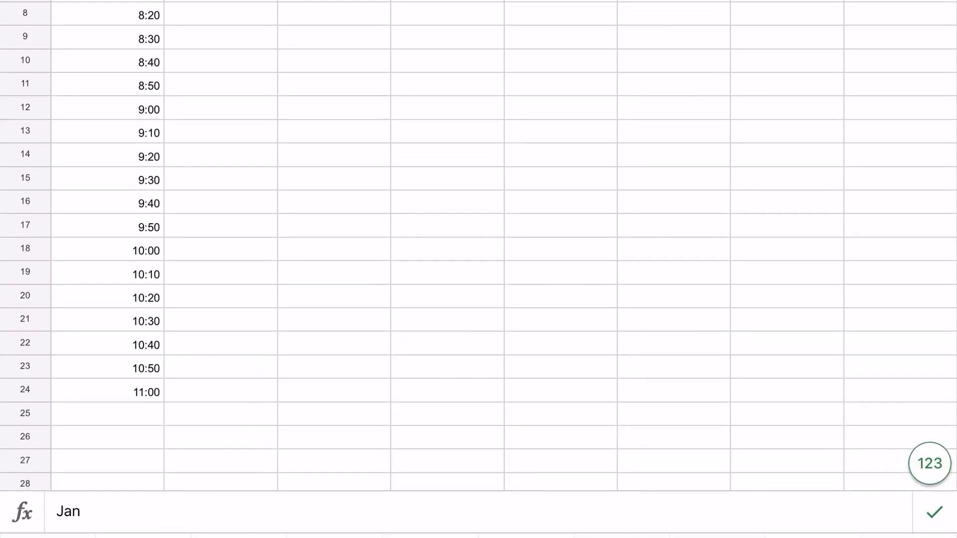
text(Feb)
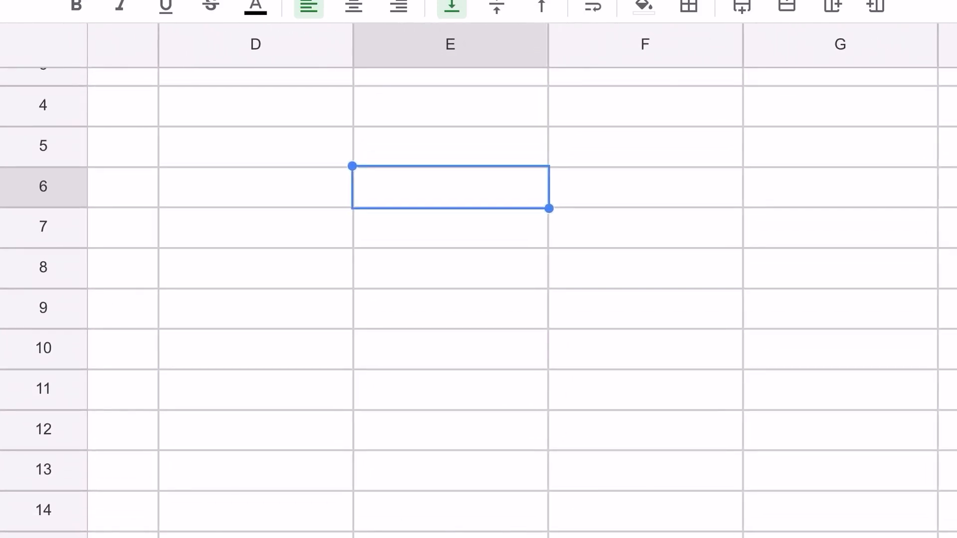
- Enter Sunday, Monday and Tuesday in E6:E8
text(Sunday)
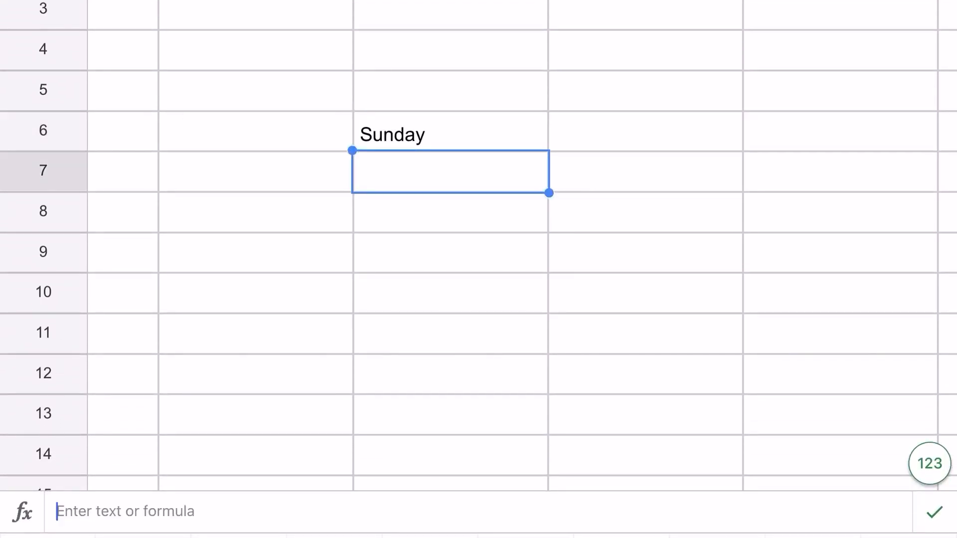
text(Mond)
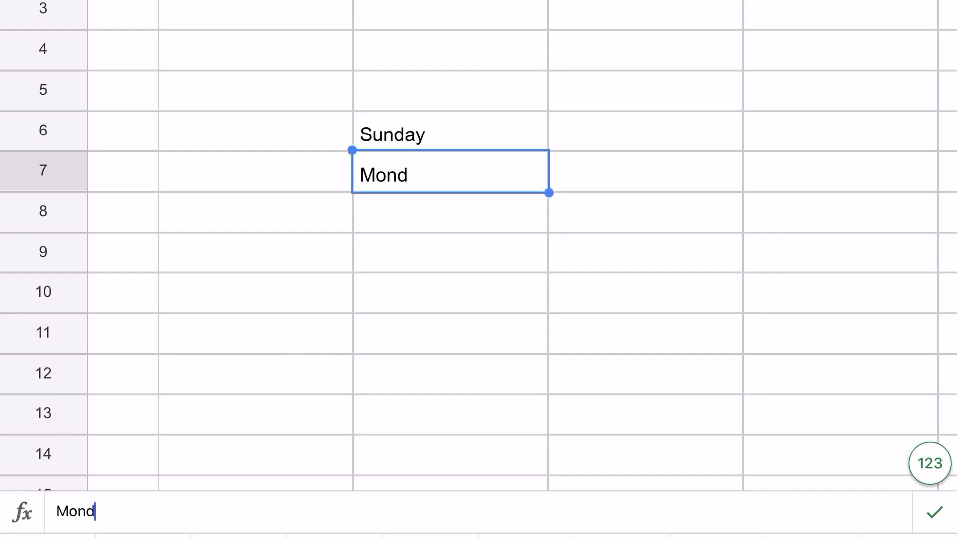
key(Enter)
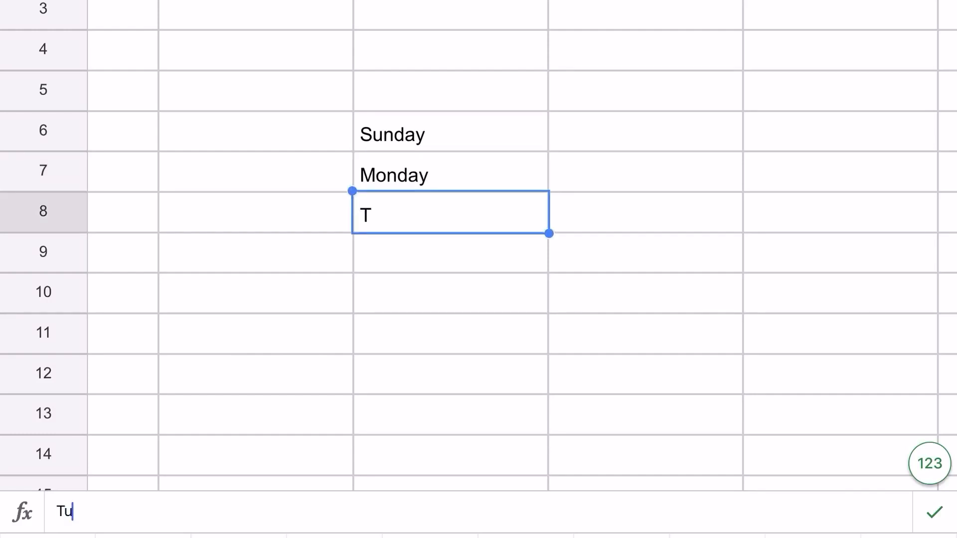
text(esday)
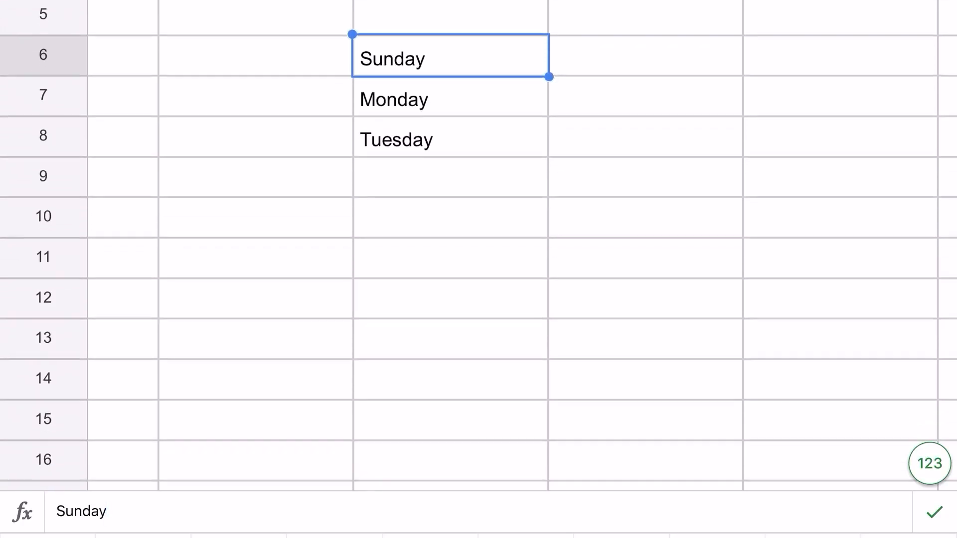
- Extend the weekday series down column E so it repeats after Saturday
scroll(down, 3)
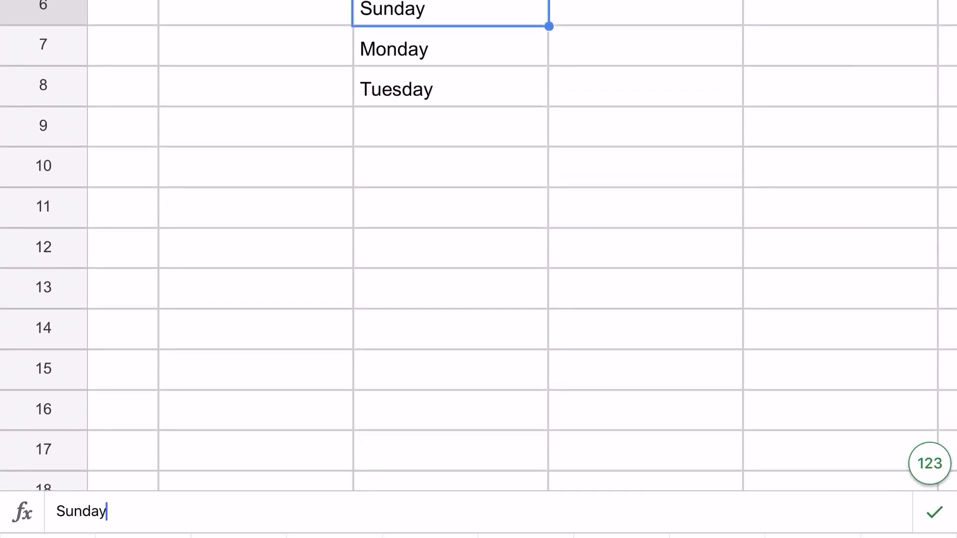
click(450, 49)
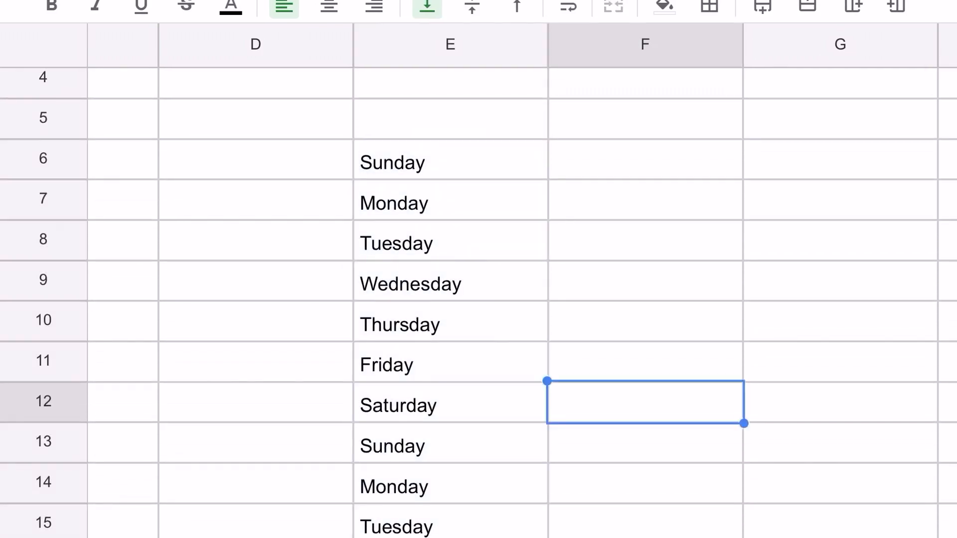
click(450, 393)
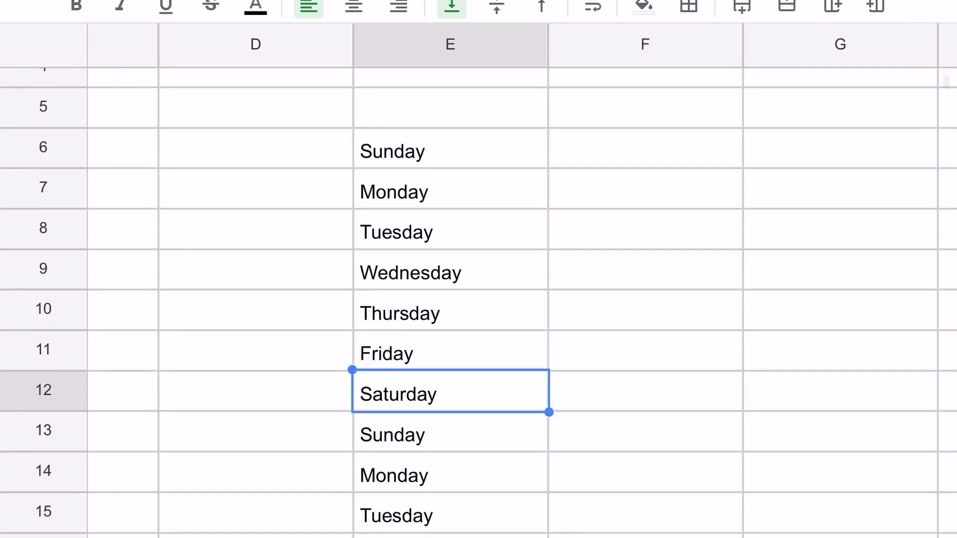
scroll(down, 3)
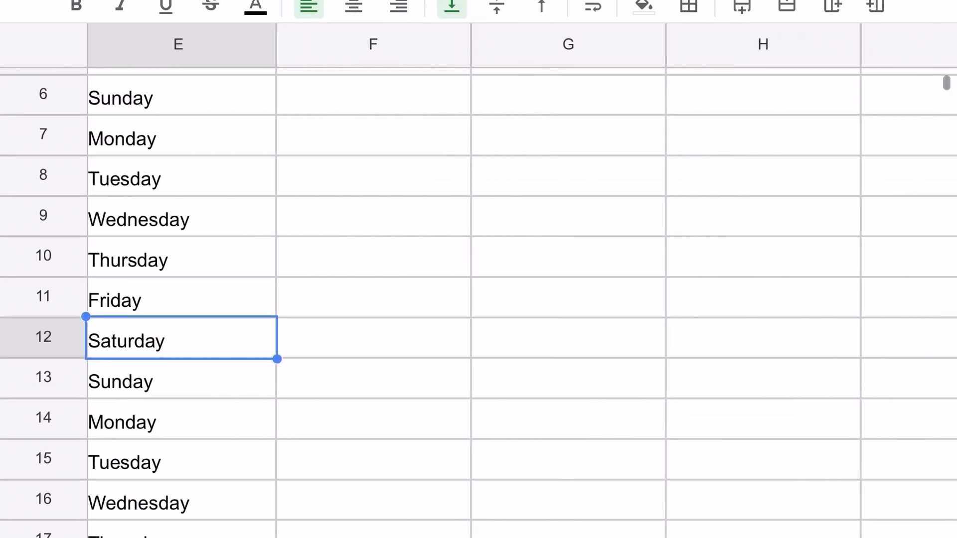
scroll(down, 3)
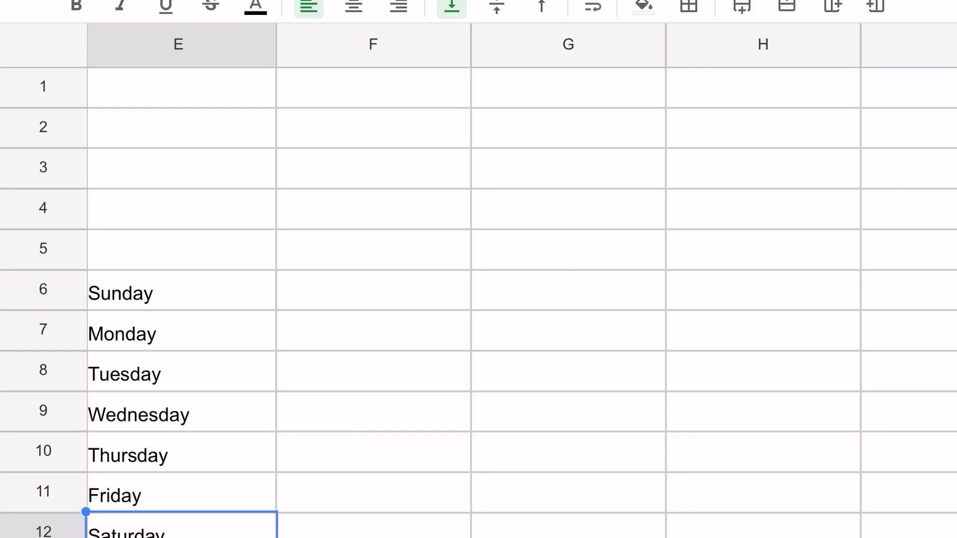
- Enter Mow, Wash, Trash from G6 and repeat the chores down column G
click(567, 290)
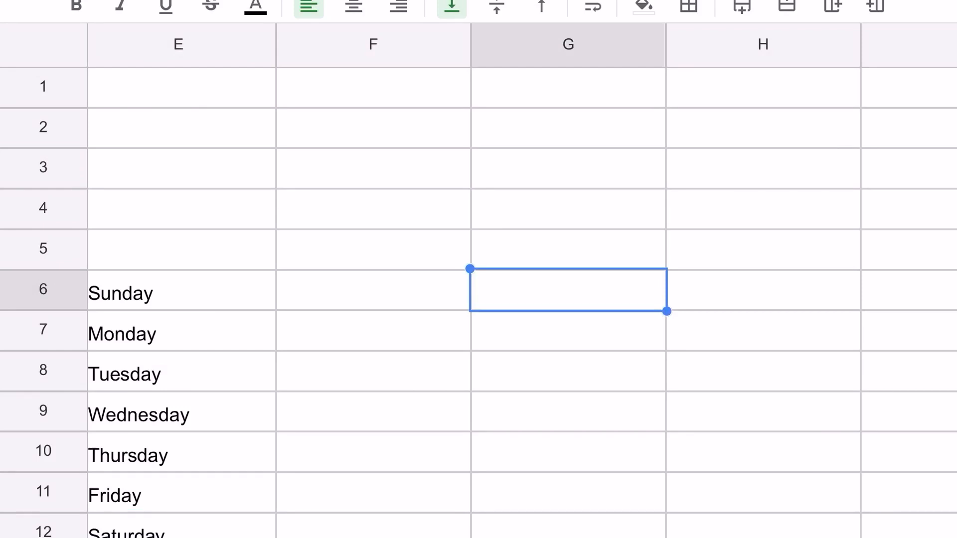
text(Mow)
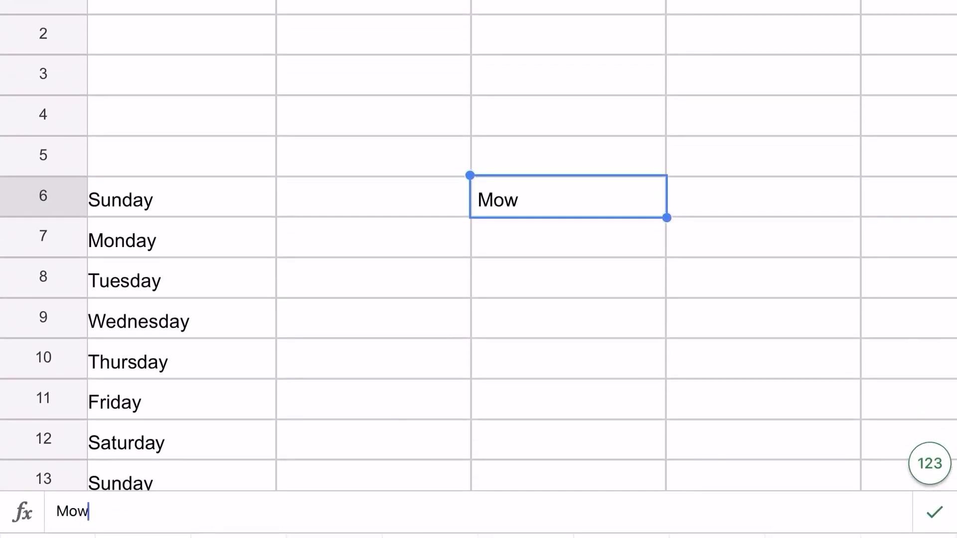
key(Enter)
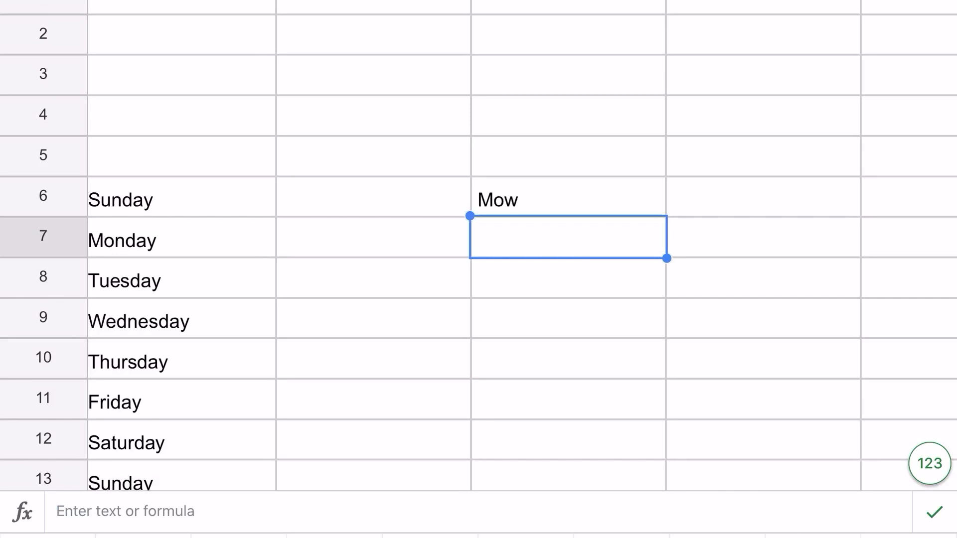
text(Wash)
click(568, 278)
text(Trash)
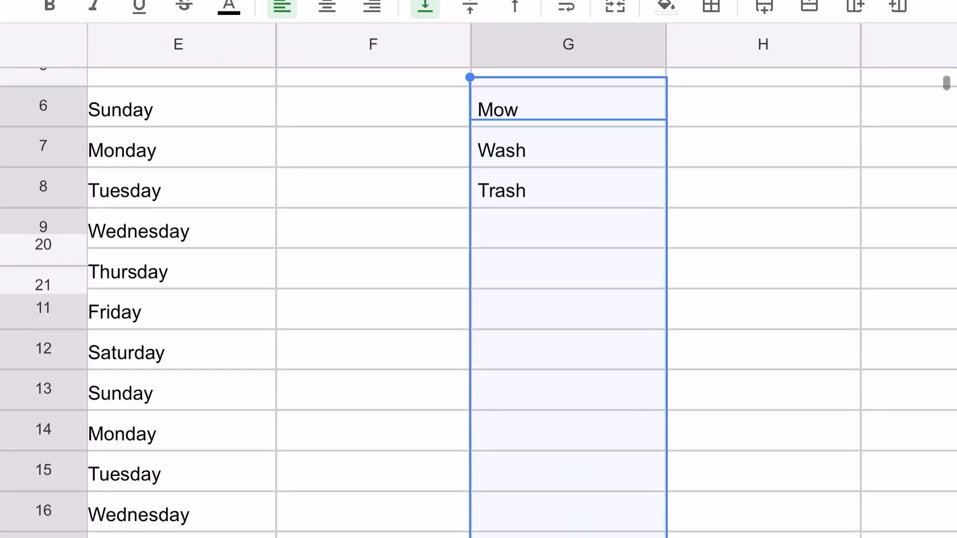
scroll(down, 3)
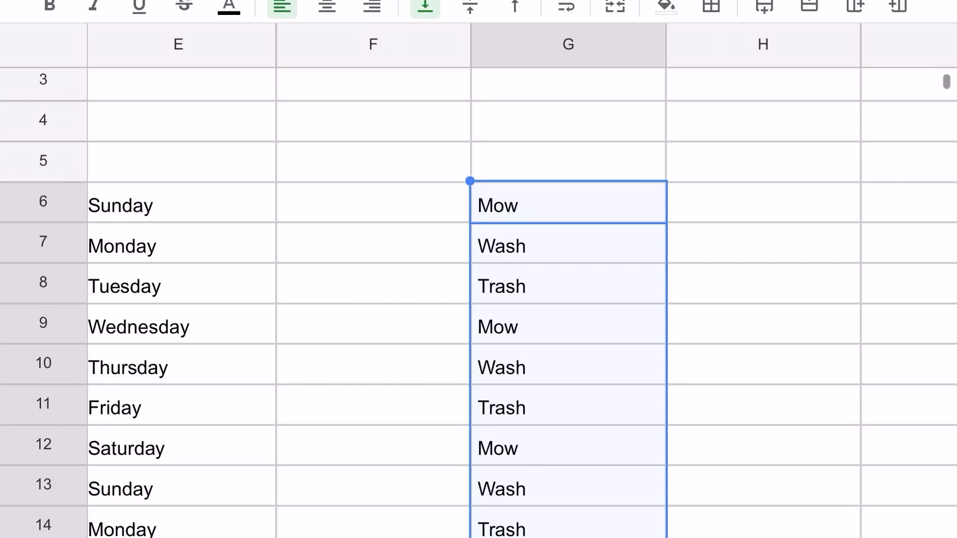
click(762, 286)
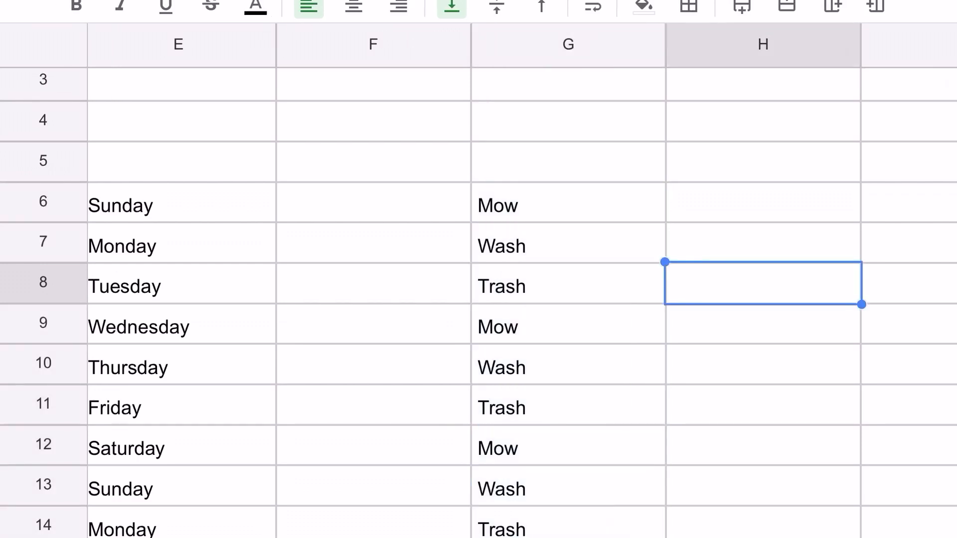